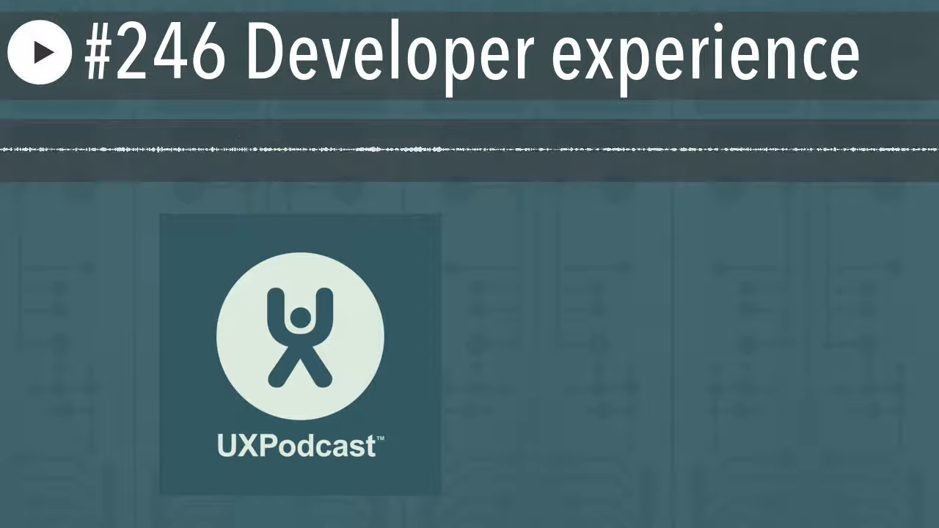
click(41, 53)
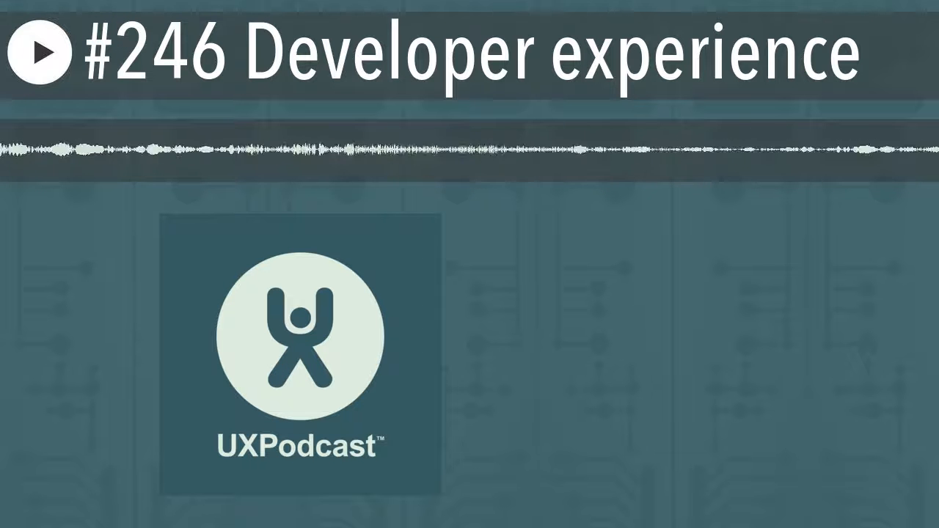
click(40, 52)
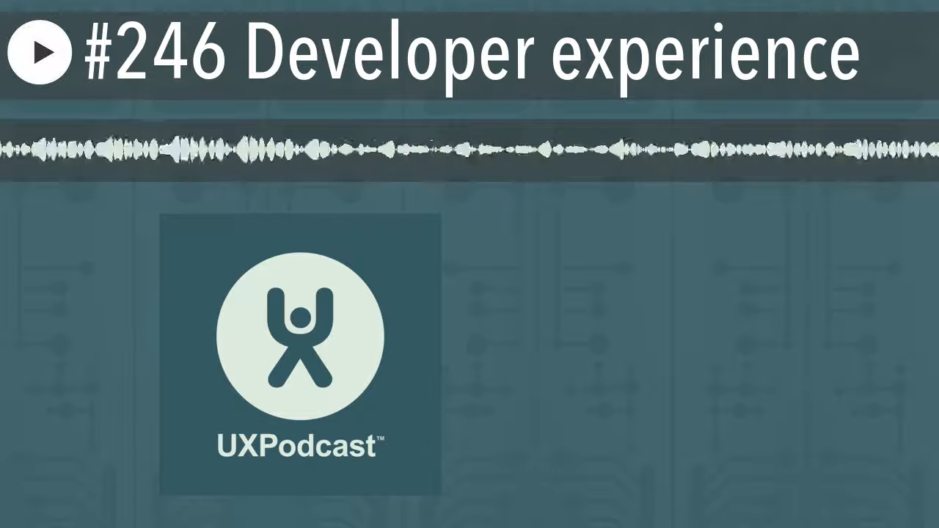